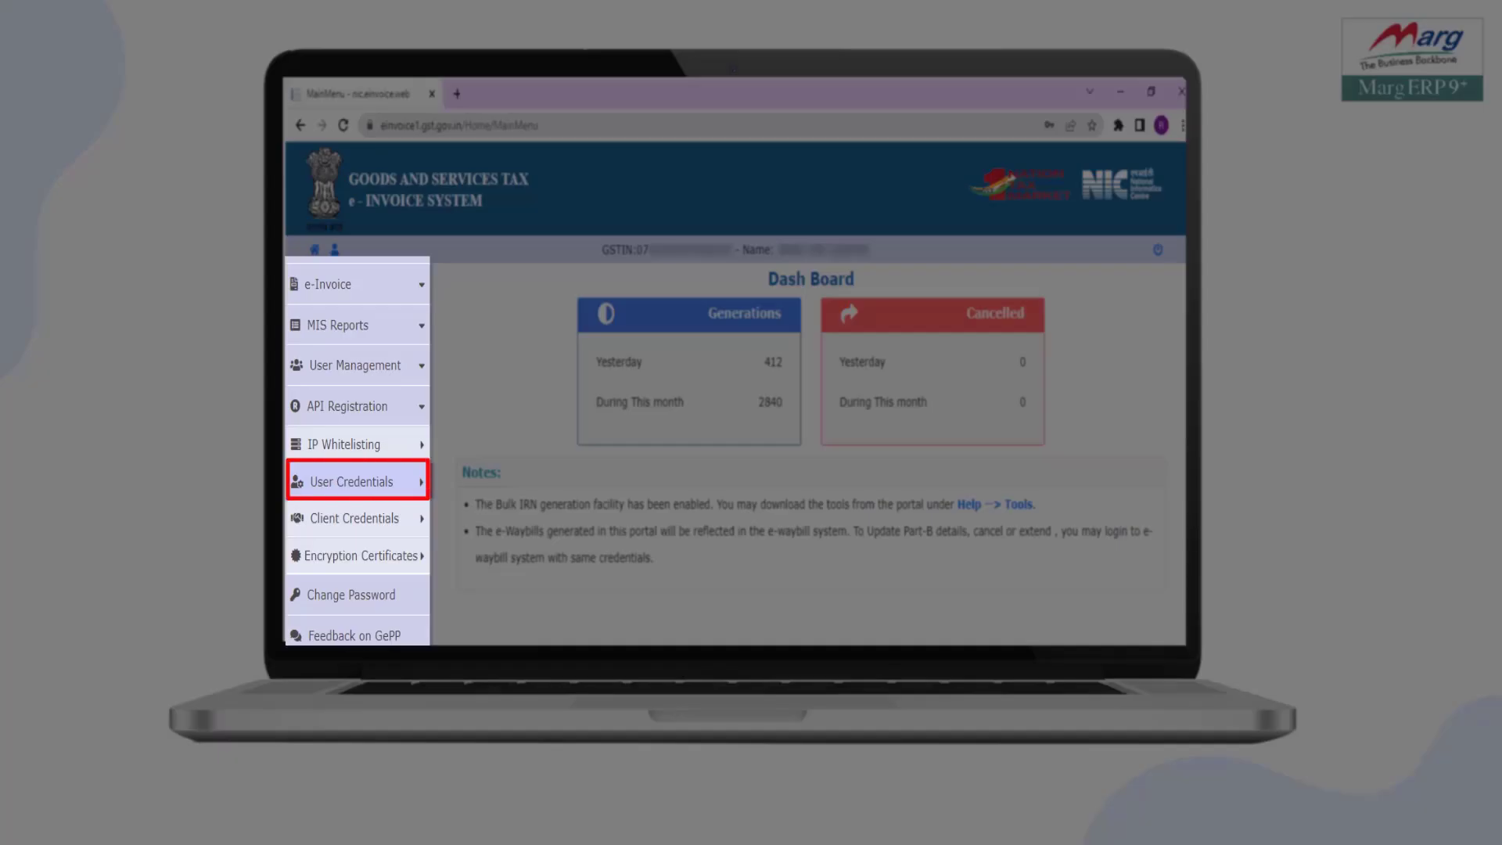
Step: Open User Credentials > Freeze API user and enter the OTP
{"action": "left_click", "coordinate": [353, 480]}
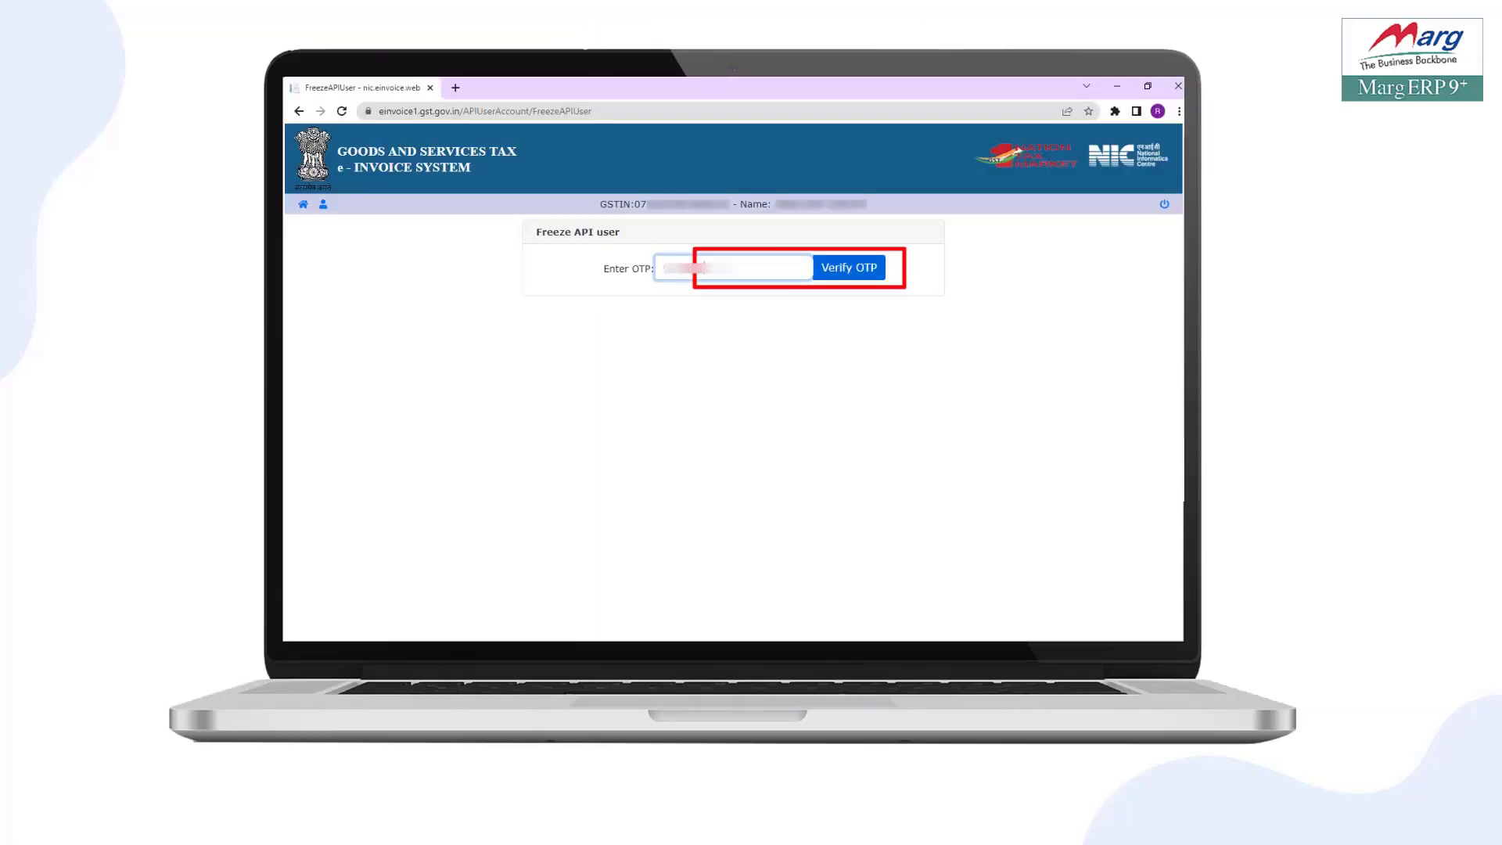
Step: Verify the OTP to freeze the old API user and dismiss the success alert
{"action": "left_click", "coordinate": [847, 268]}
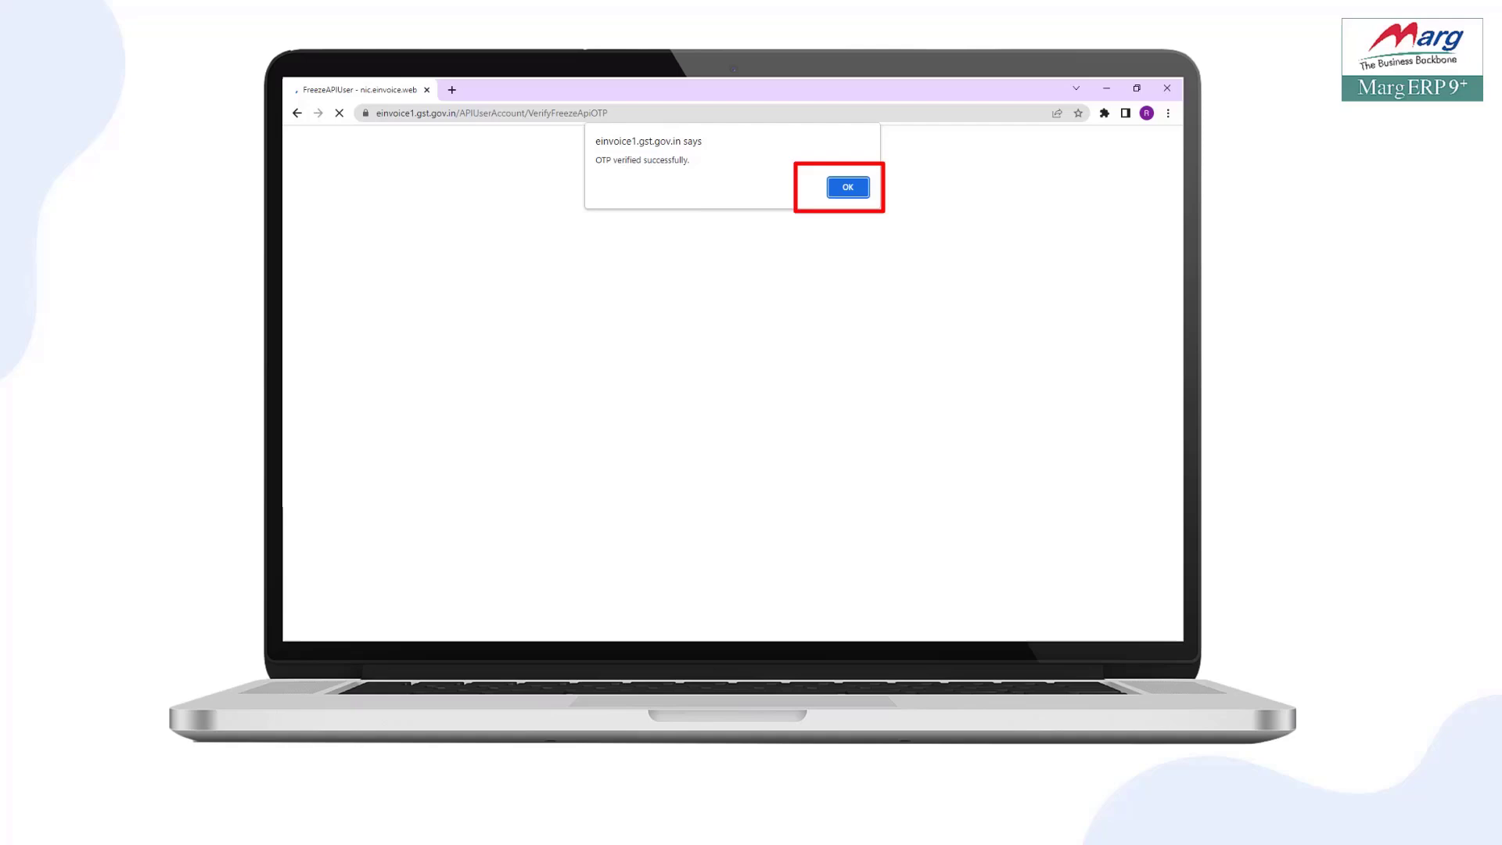
{"action": "left_click", "coordinate": [845, 187]}
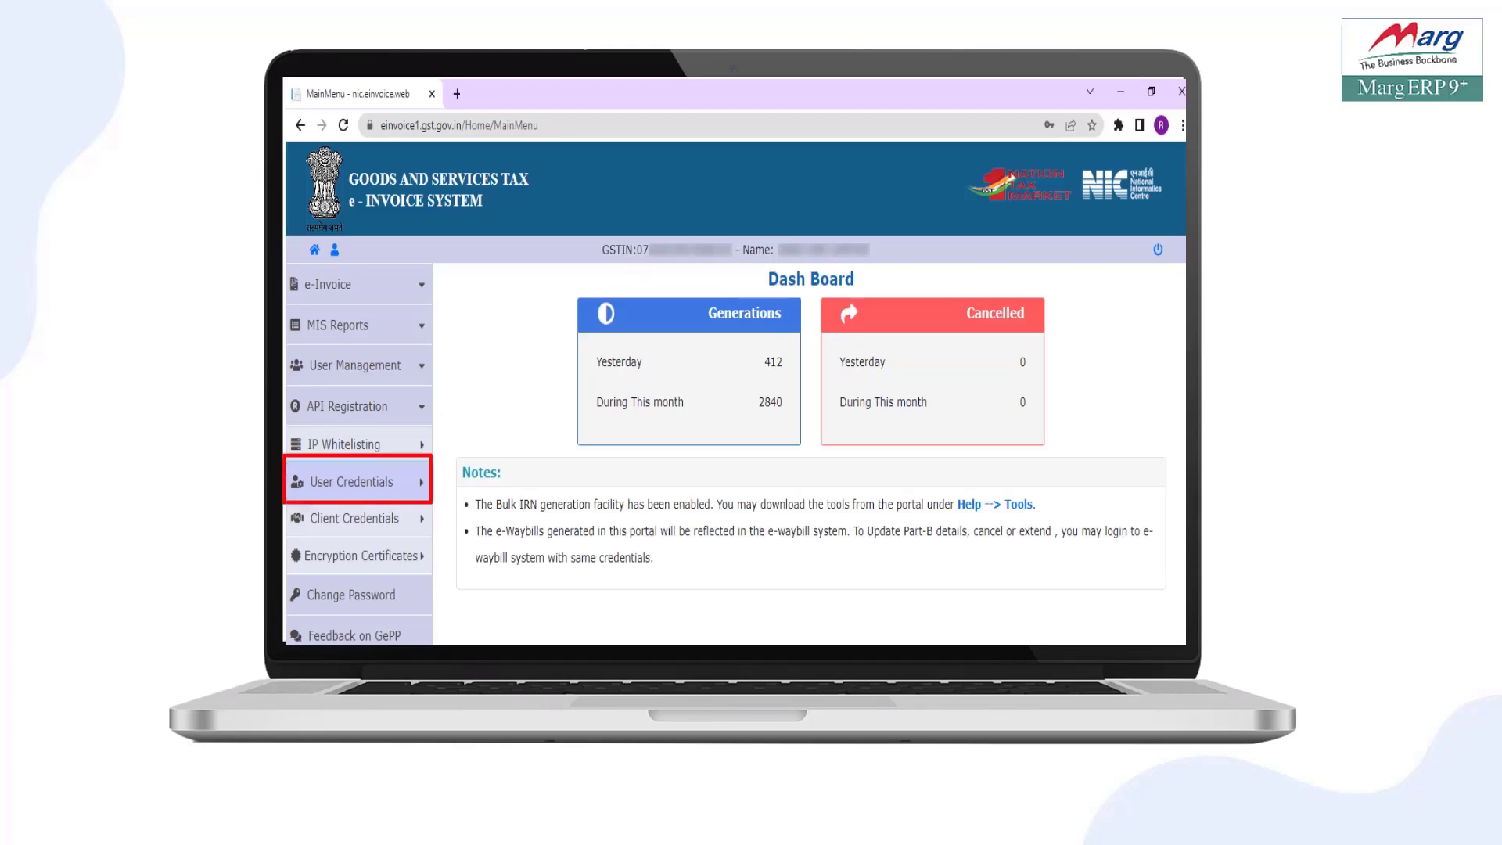
Step: Open Create API User, verify the registration OTP, and dismiss the success alert
{"action": "left_click", "coordinate": [355, 481]}
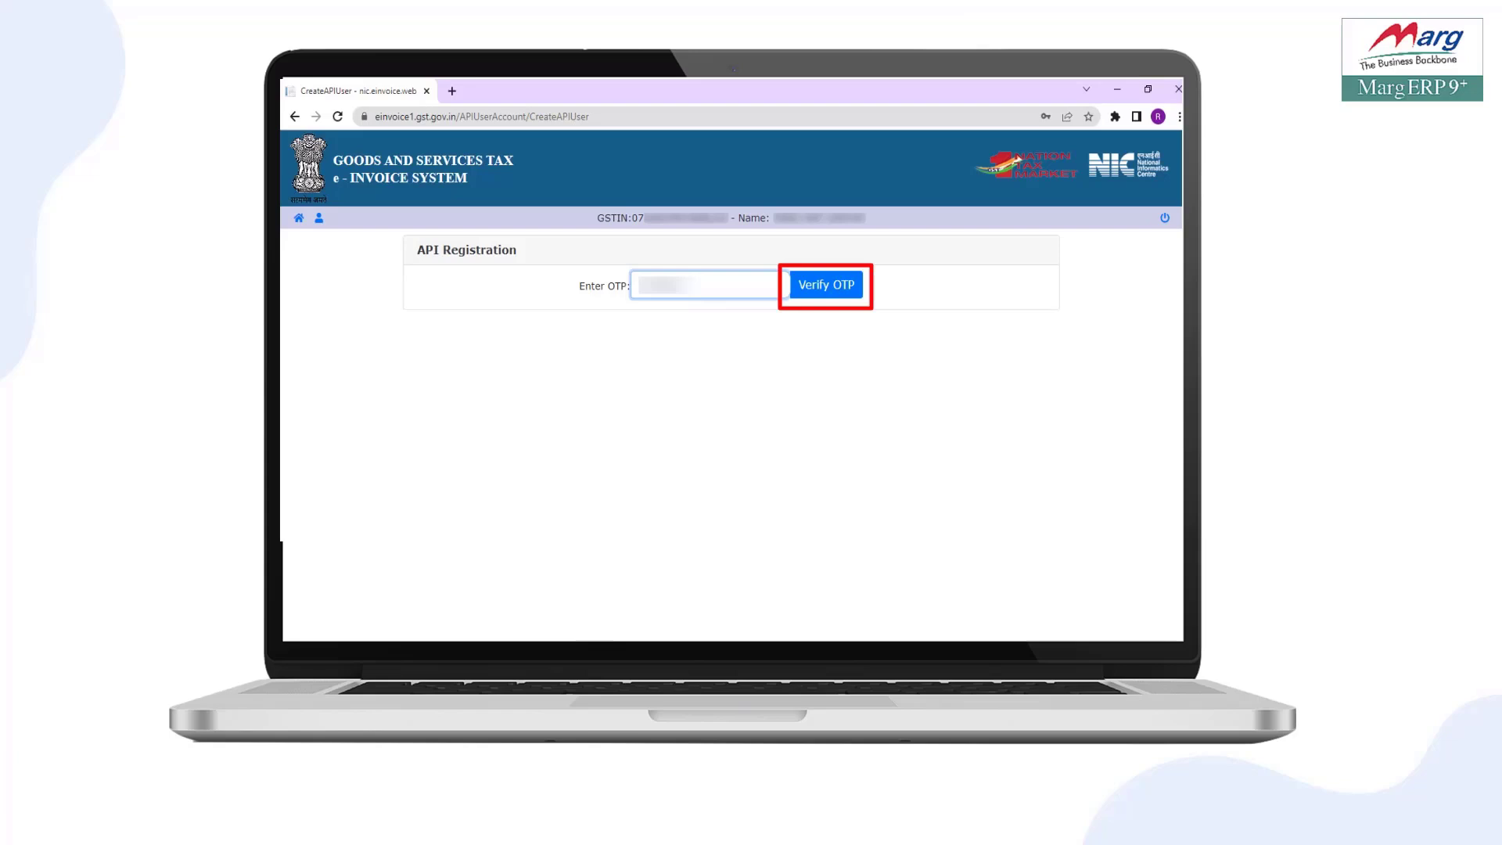
{"action": "left_click", "coordinate": [823, 285]}
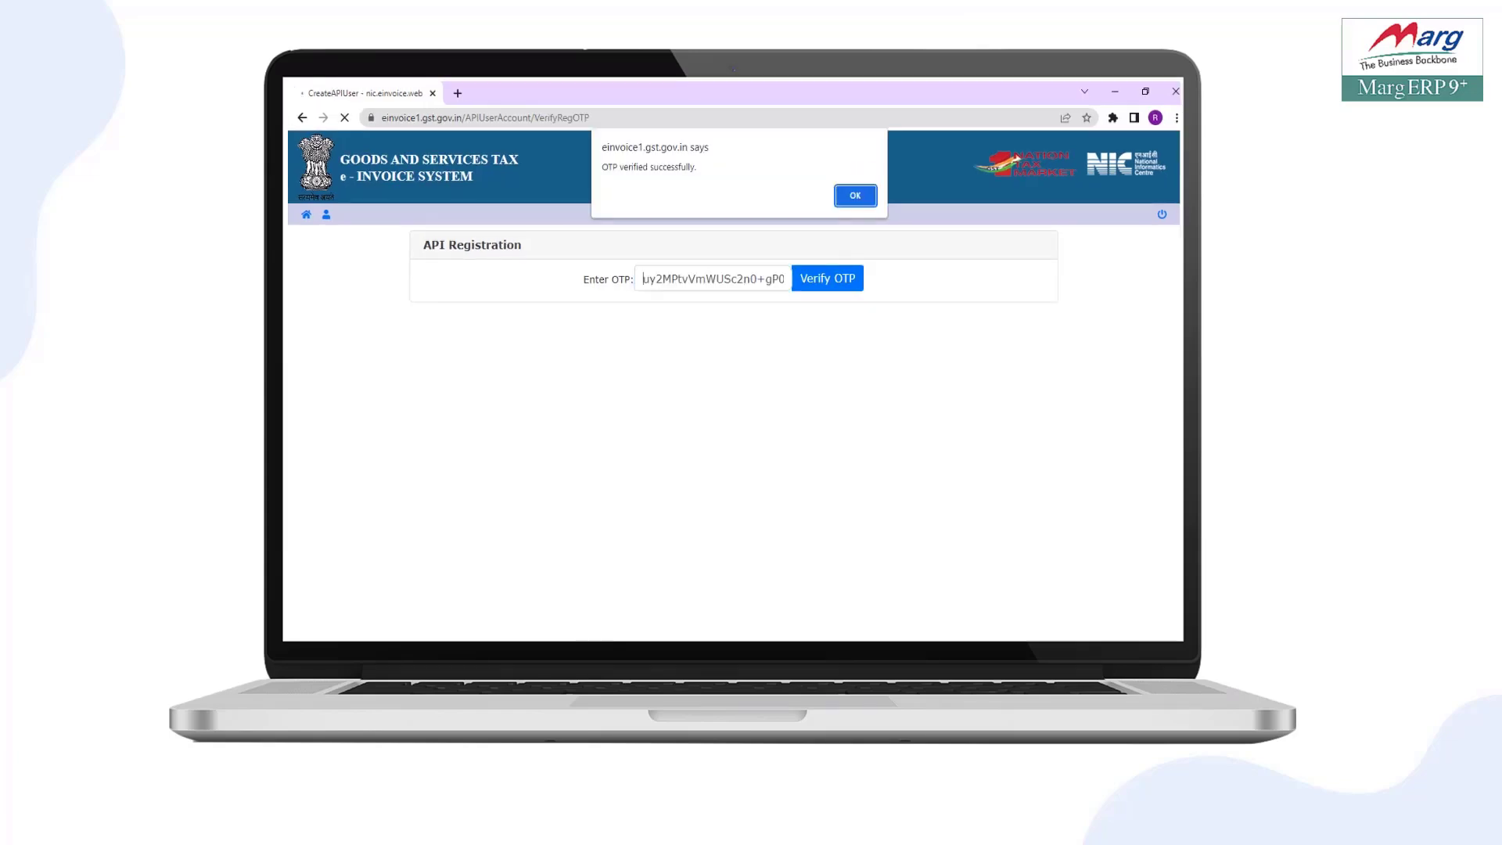
{"action": "left_click", "coordinate": [853, 196]}
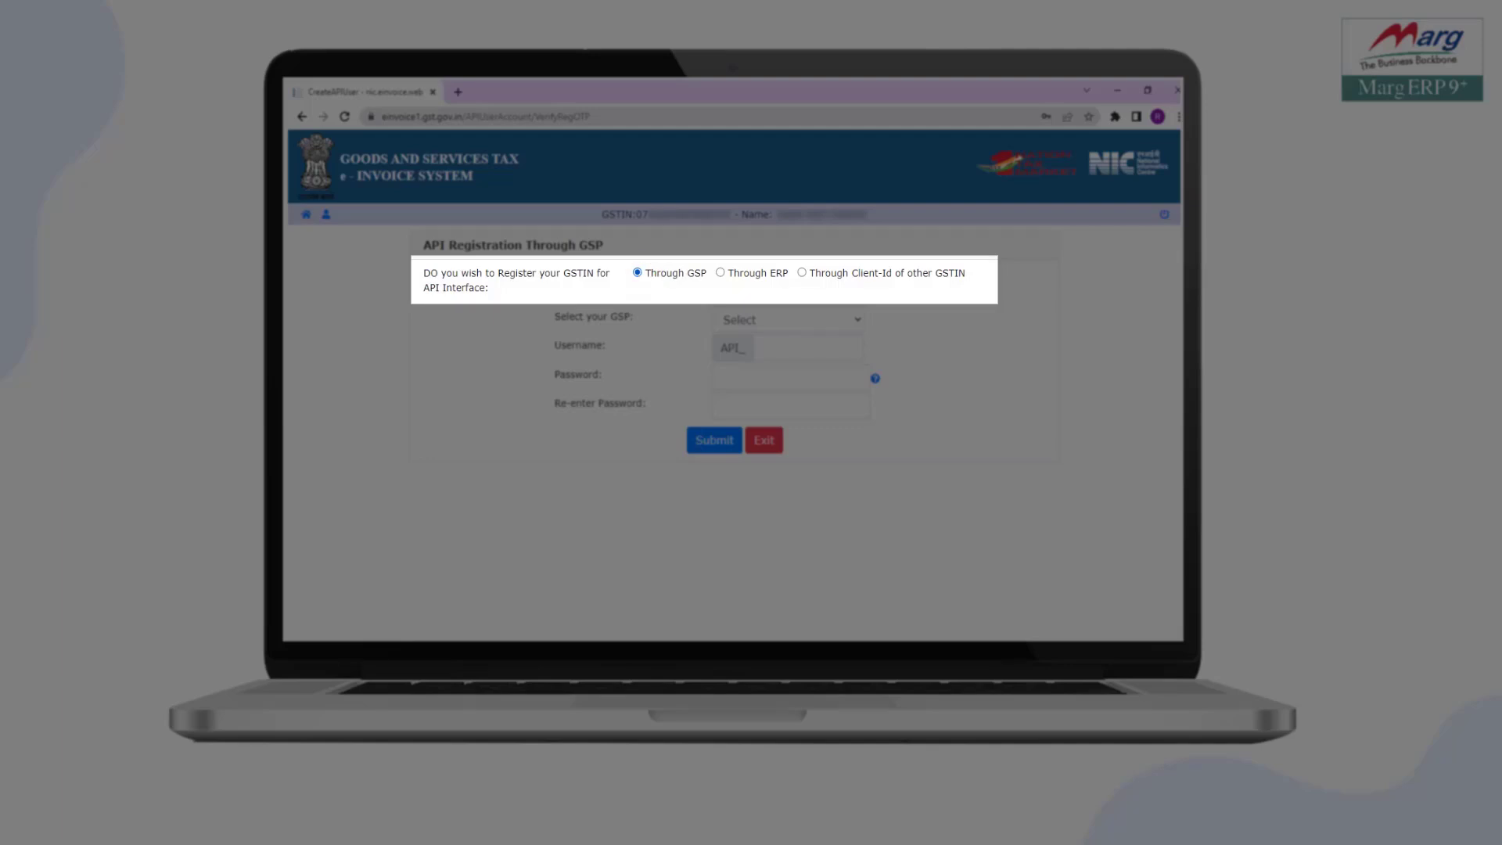
Step: Choose 'Through GSP' with Pinnacle Finserv Advisors Private Limited, then enter the username and password
{"action": "left_click", "coordinate": [784, 341]}
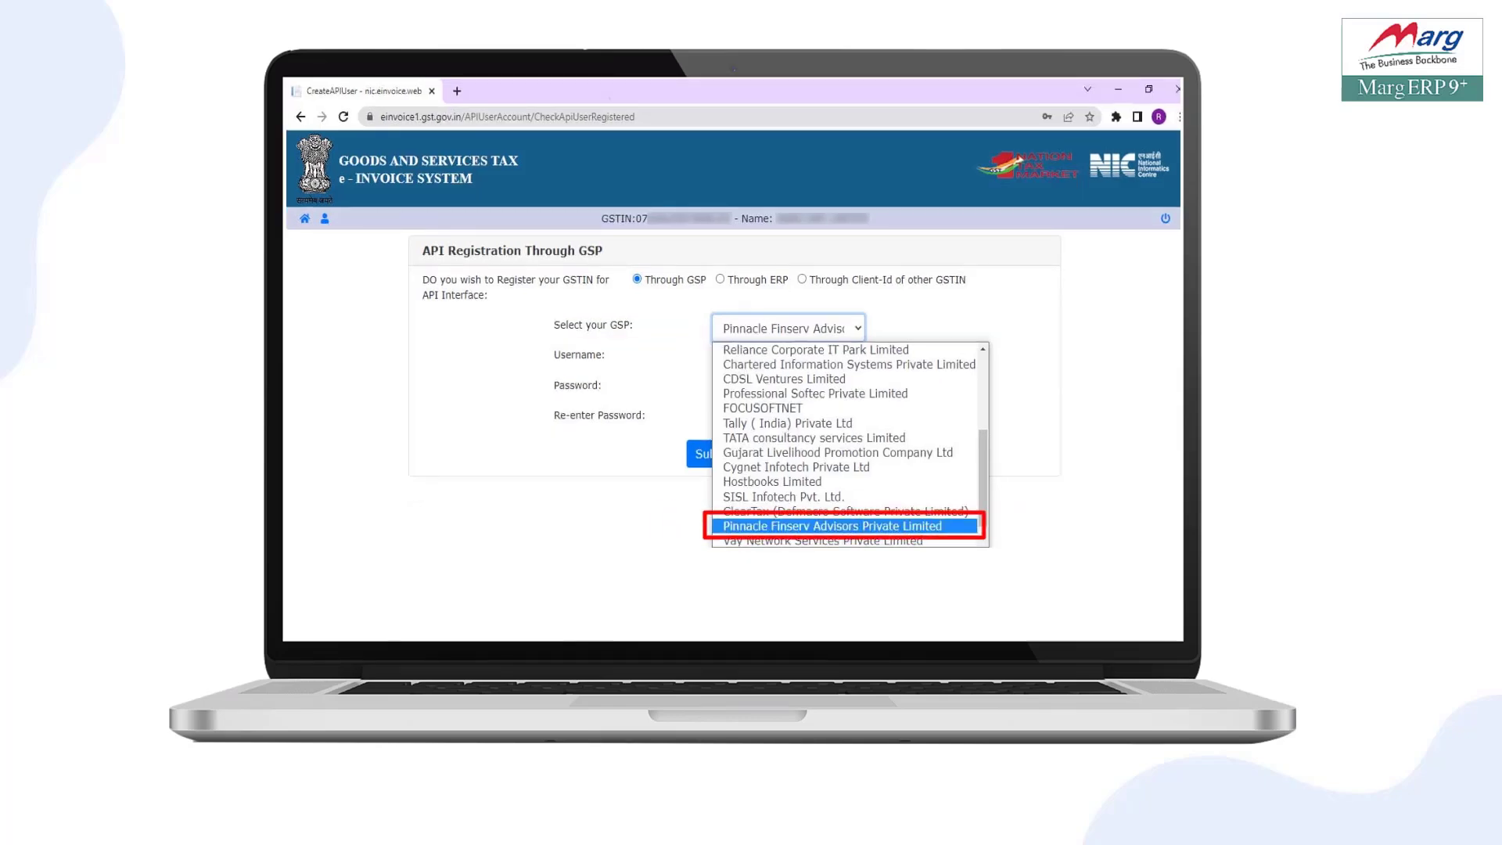
{"action": "left_click", "coordinate": [832, 525]}
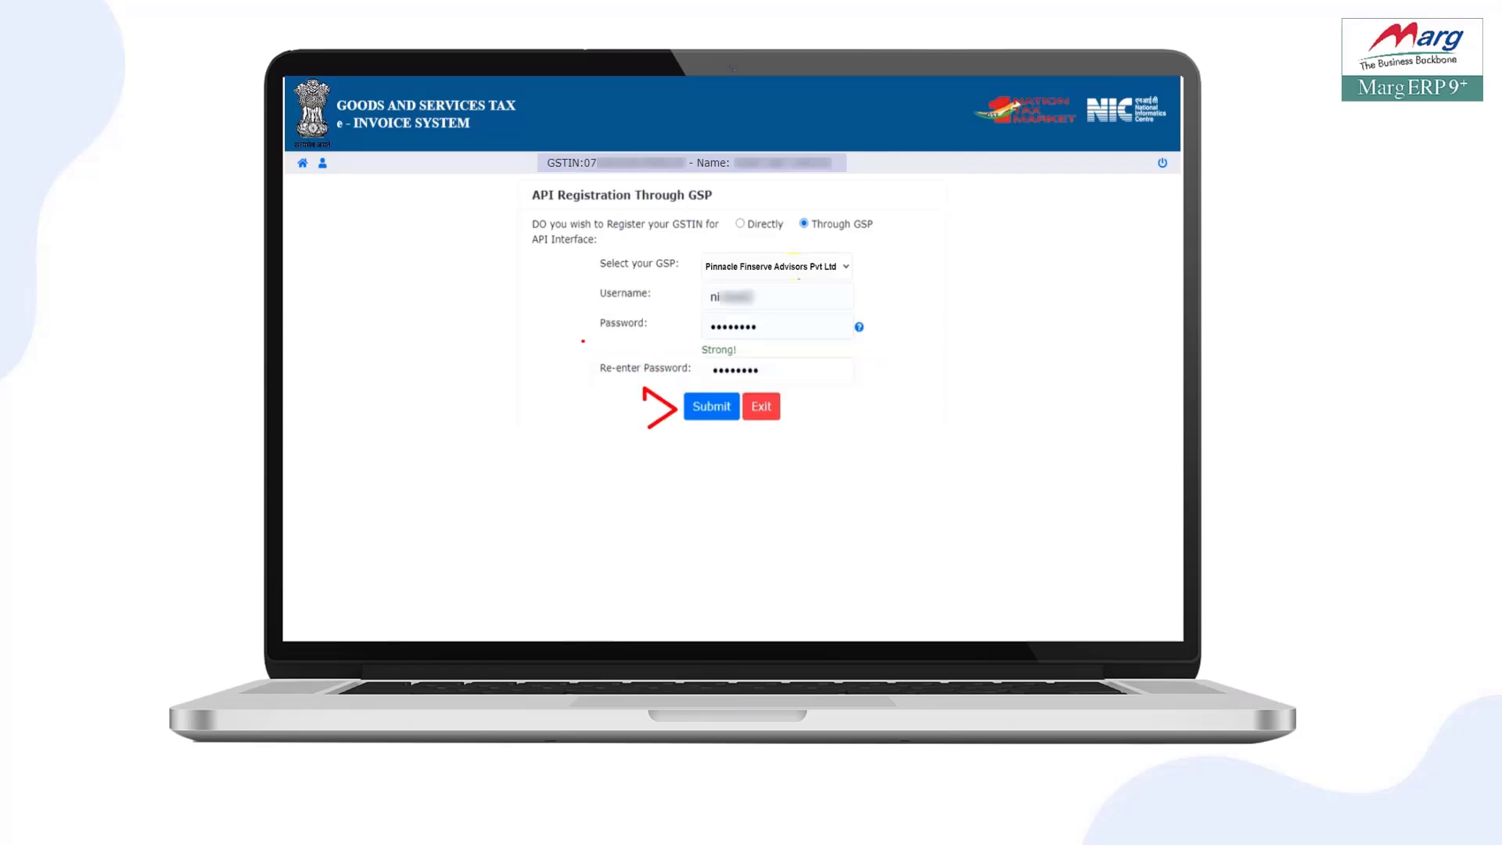
Step: Submit the GSP registration and acknowledge the 'Account created Successfully' alert
{"action": "left_click", "coordinate": [711, 406]}
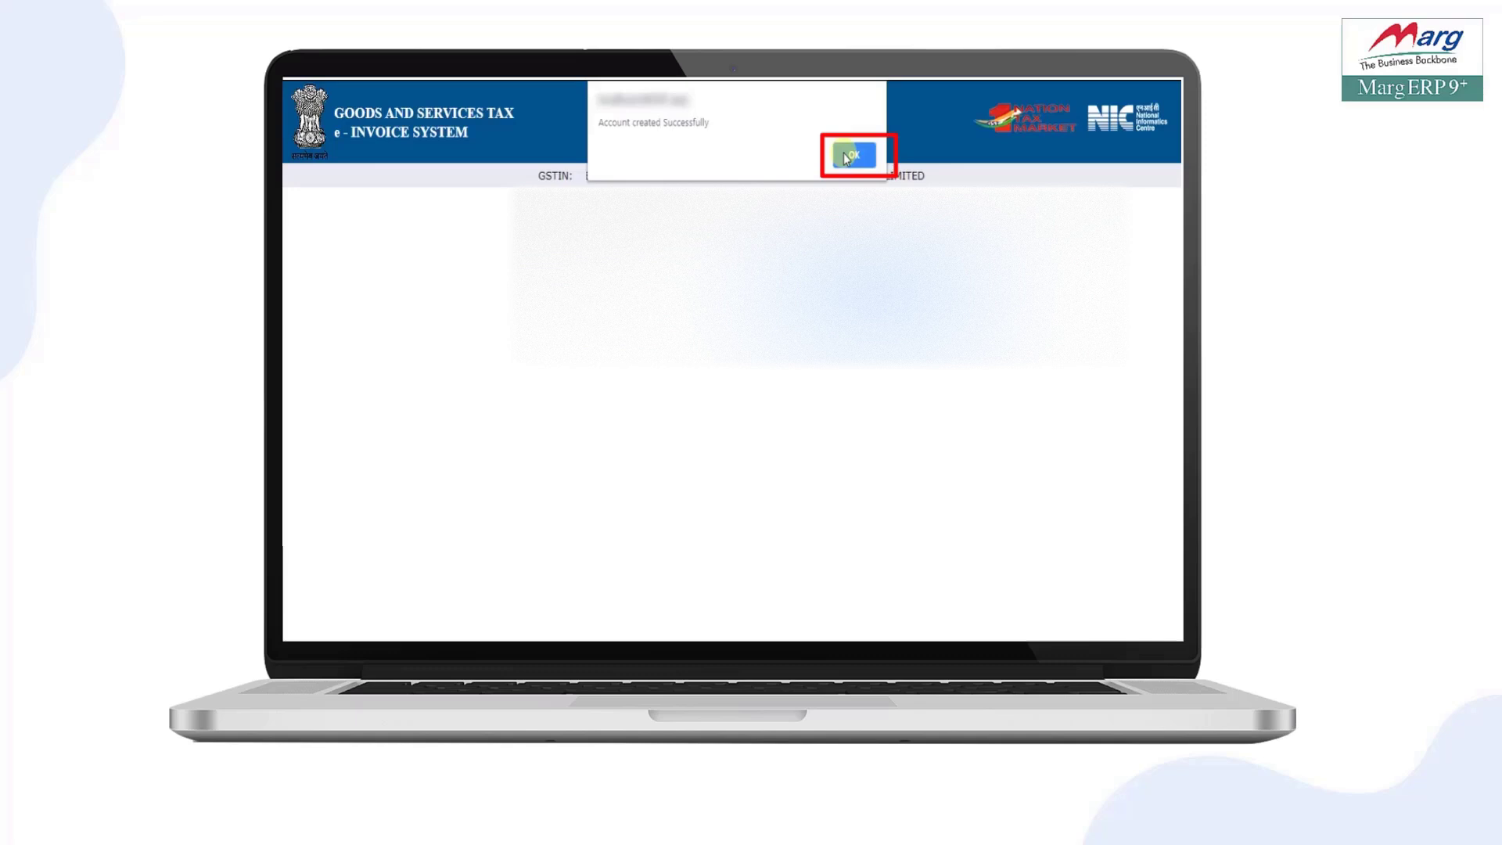
{"action": "left_click", "coordinate": [853, 155]}
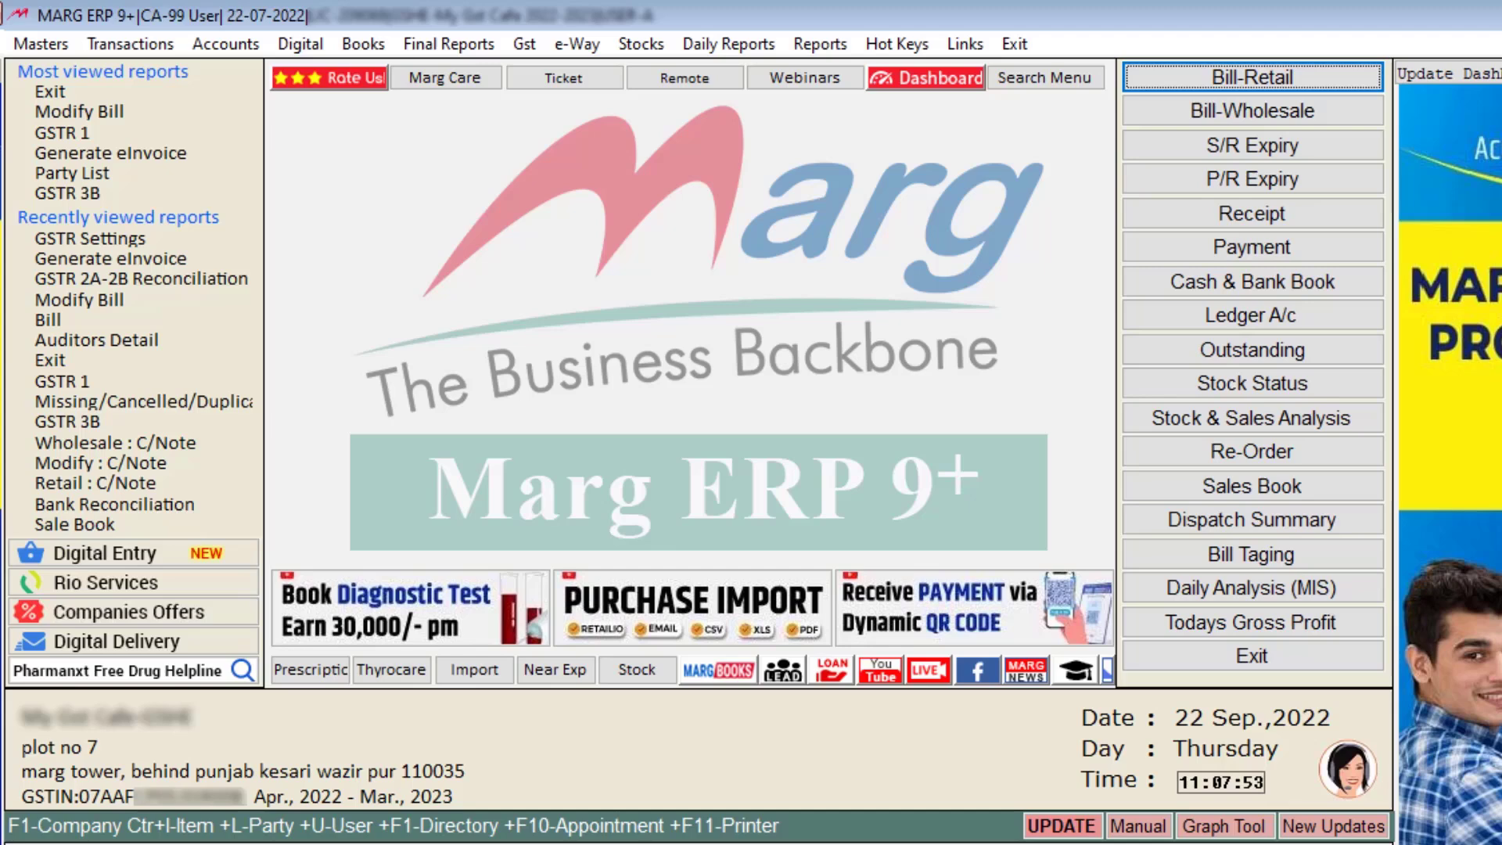
Step: Open GSTR Settings from the Gst menu in Marg ERP 9+
{"action": "left_click", "coordinate": [522, 43]}
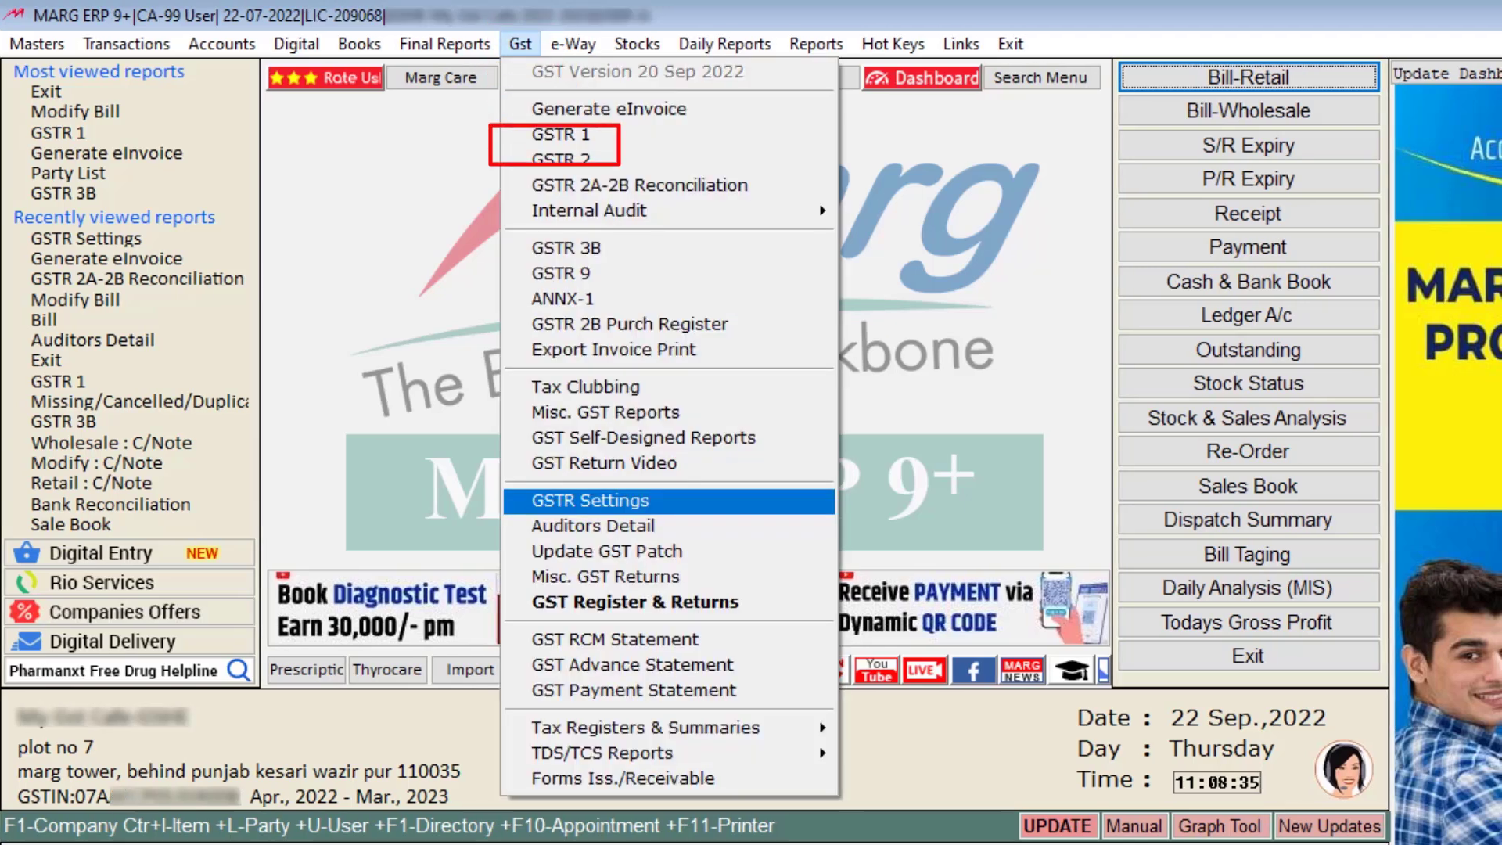
{"action": "left_click", "coordinate": [591, 500]}
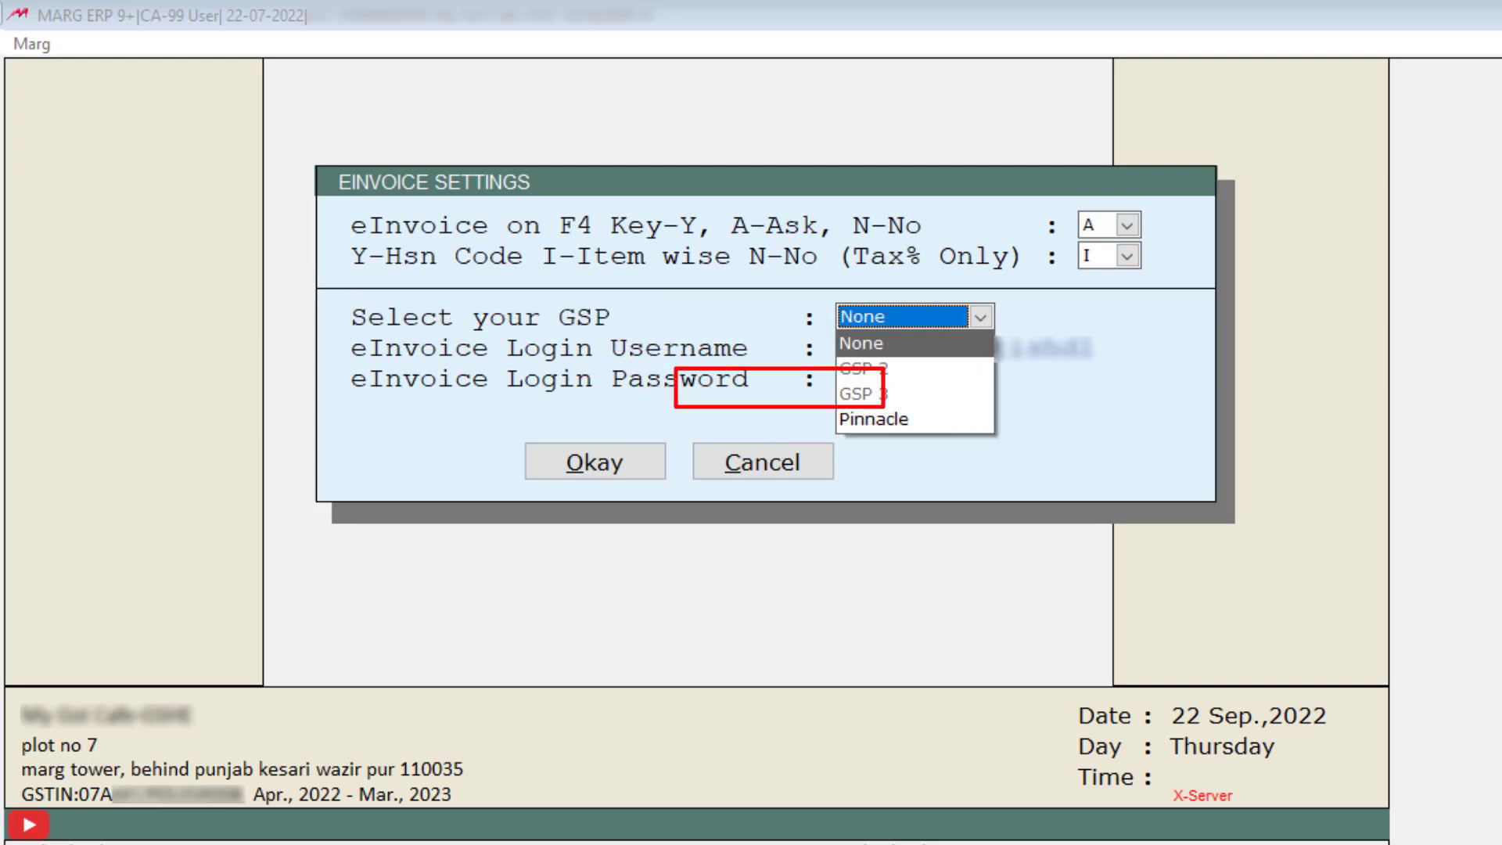
Step: Select Pinnacle as the eInvoice GSP and enter the login username and password
{"action": "left_click", "coordinate": [875, 419]}
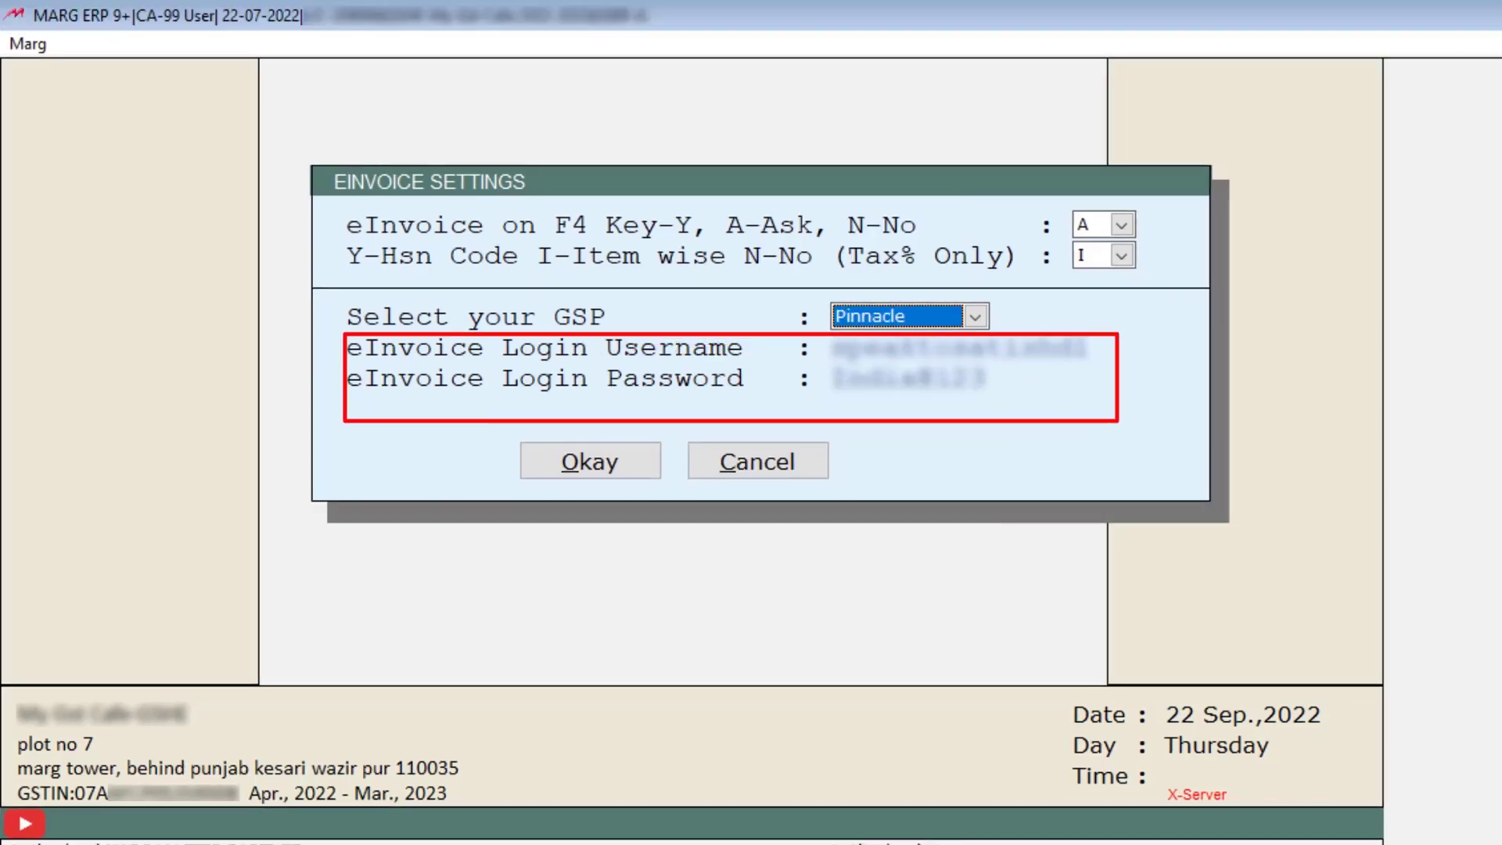